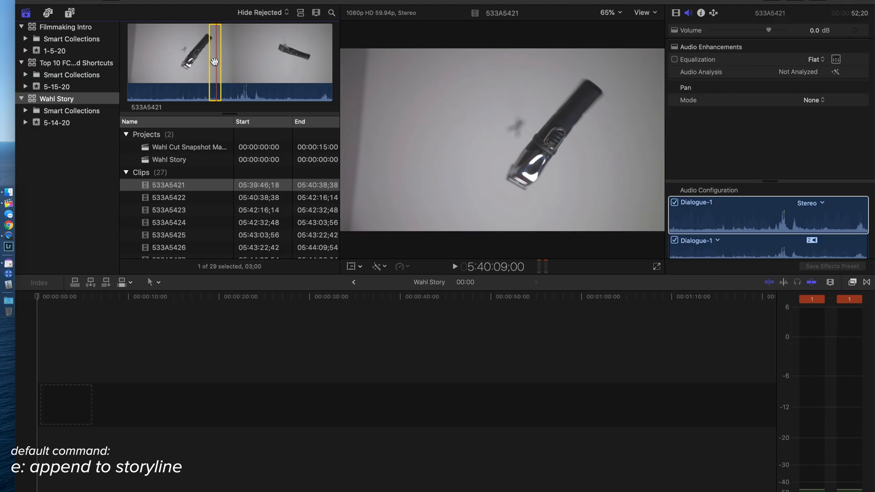
Append clips 533A5421, 533A5422, 533A5424 and 533A5425 in order to the Wahl Story storyline.
{"action": "key", "text": "e"}
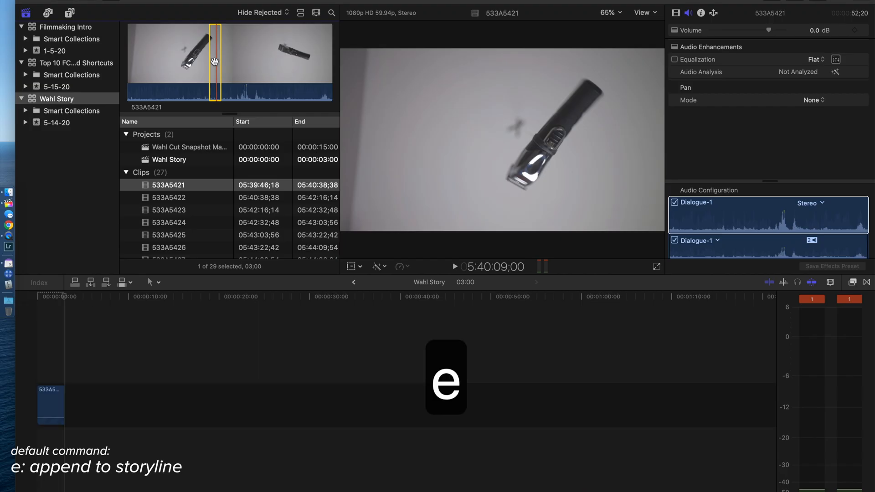
{"action": "left_click", "coordinate": [168, 196]}
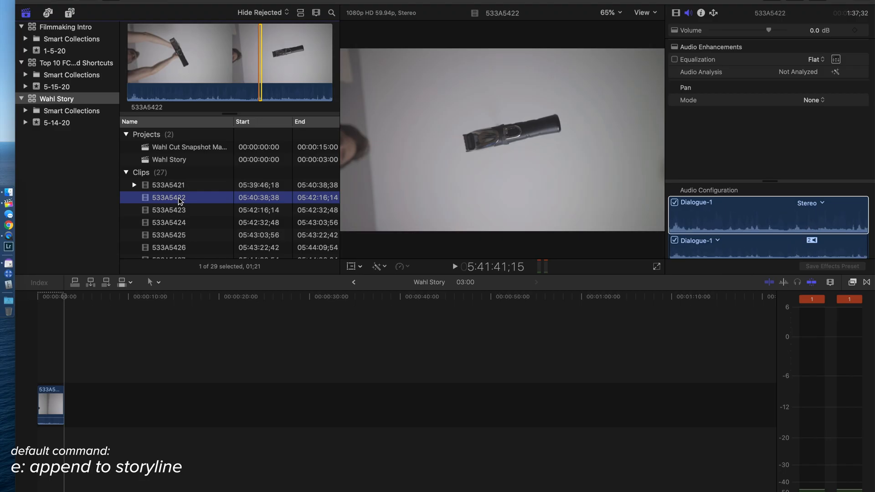
{"action": "key", "text": "e"}
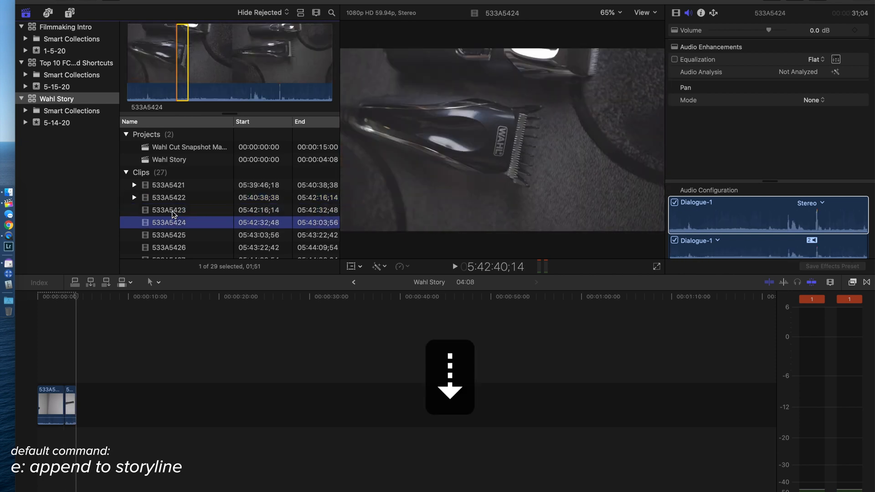
{"action": "key", "text": "e"}
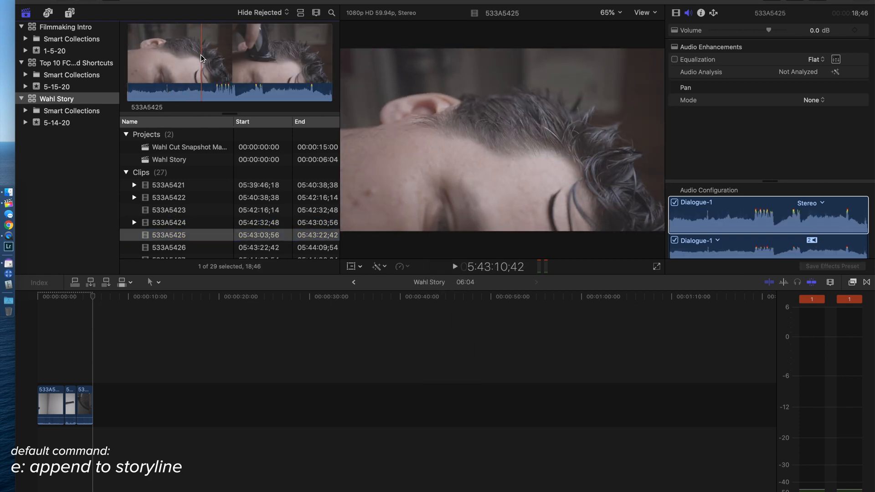
{"action": "key", "text": "e"}
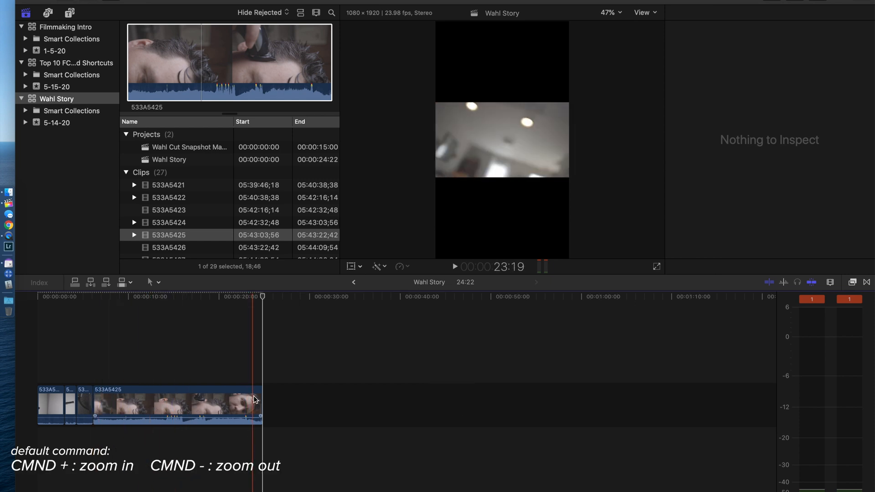
Adjust the timeline zoom to view the Wahl Story clips in detail.
{"action": "key", "text": "cmd+="}
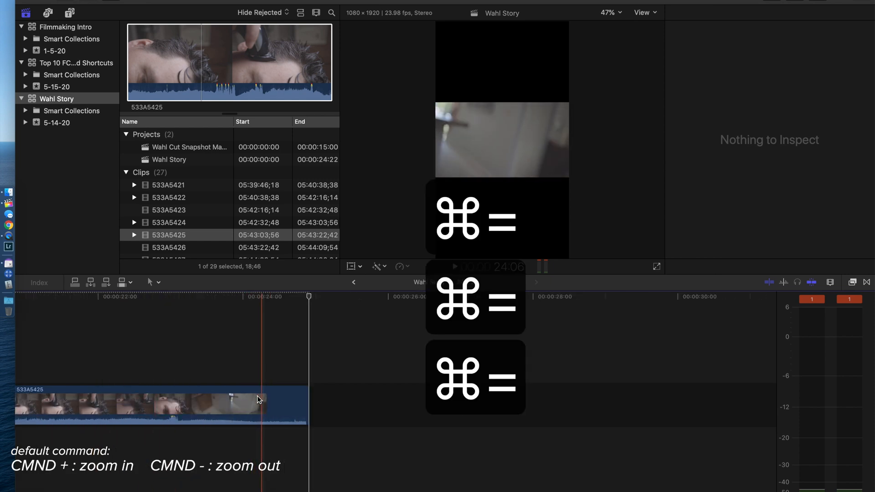
{"action": "key", "text": "cmd+minus"}
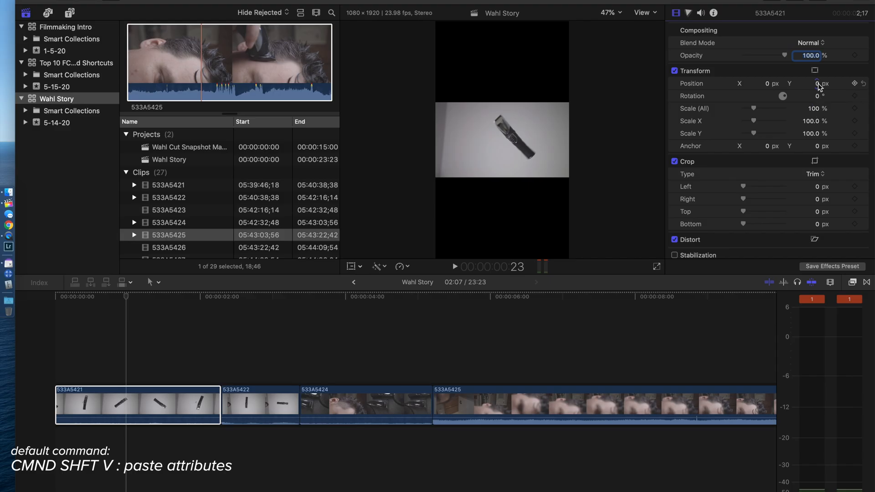
Rotate clip 533A5421 to 90°, scale it to 178% and copy its transform settings.
{"action": "left_click", "coordinate": [809, 96]}
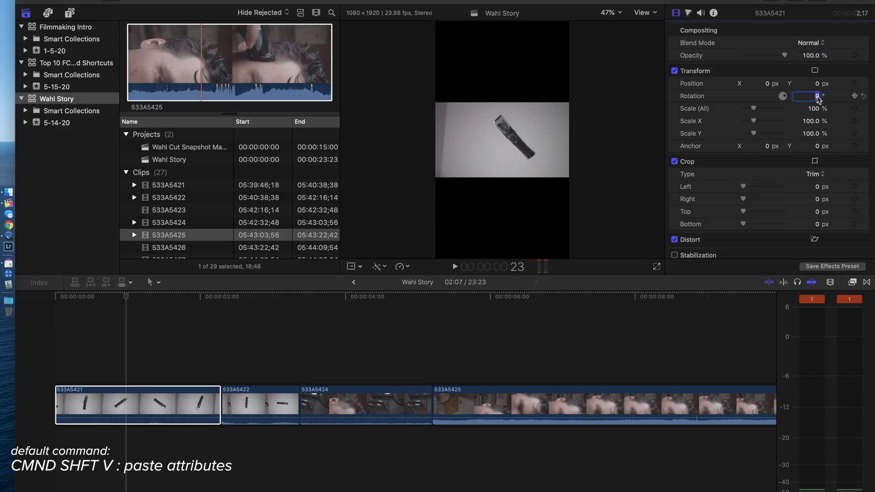
{"action": "type", "text": "90.0"}
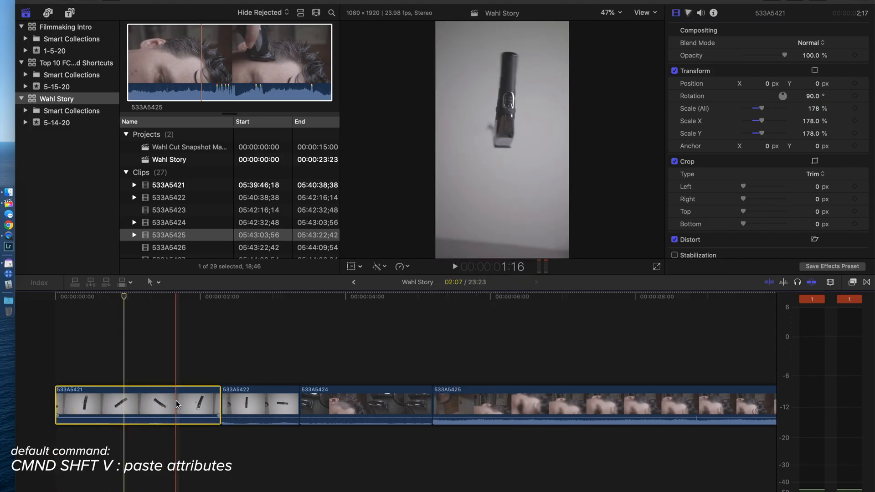
{"action": "key", "text": "cmd+c"}
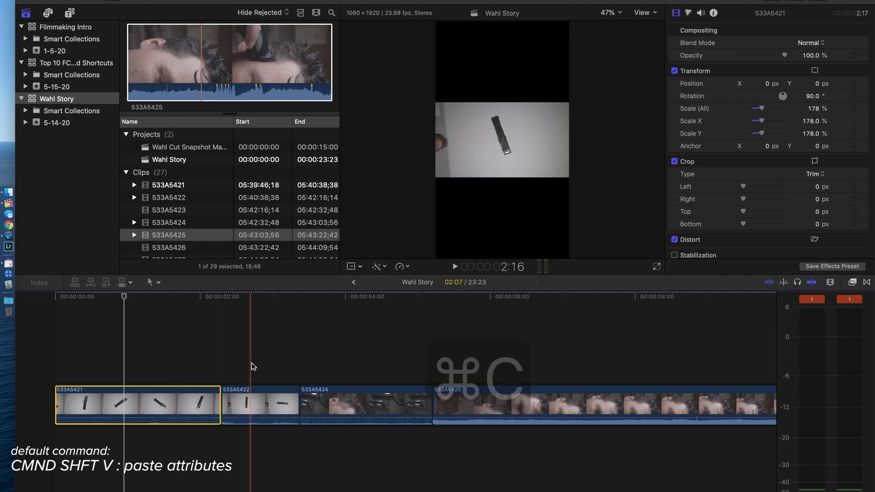
{"action": "key", "text": "cmd+shift+v"}
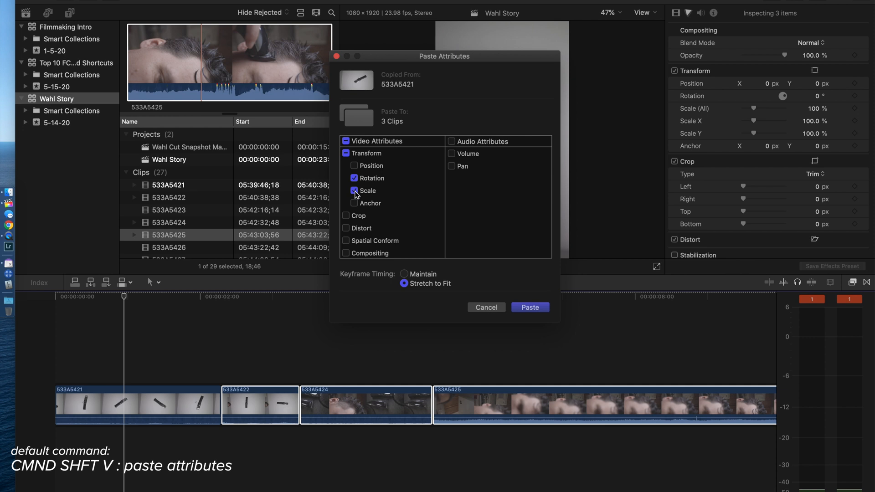
Paste 533A5421's rotation and scale attributes onto clips 533A5422, 533A5424 and 533A5425.
{"action": "left_click", "coordinate": [355, 191]}
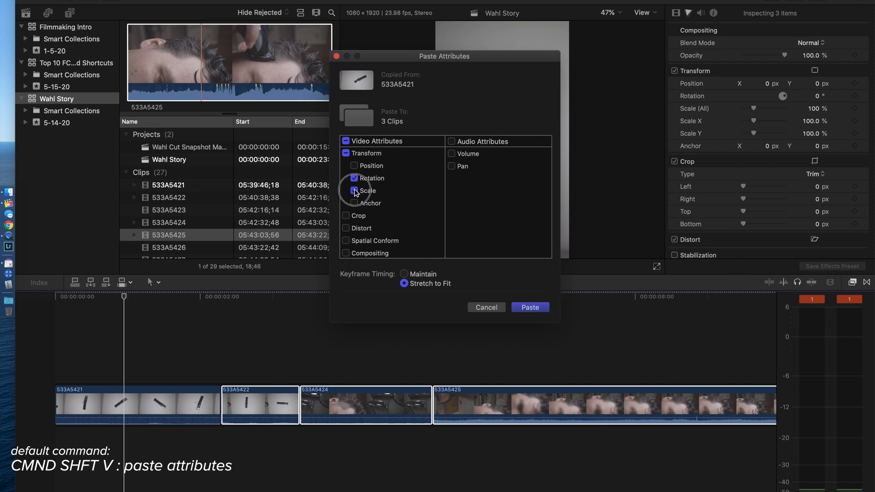
{"action": "left_click", "coordinate": [354, 191]}
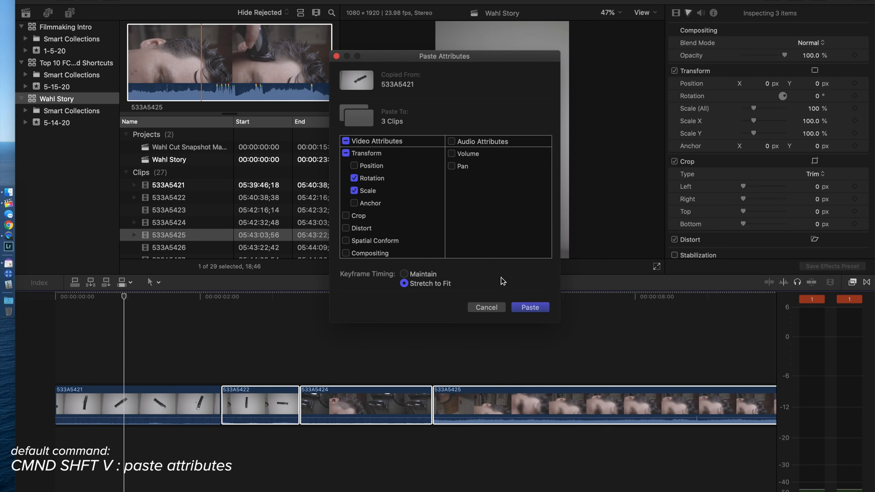
{"action": "left_click", "coordinate": [529, 307]}
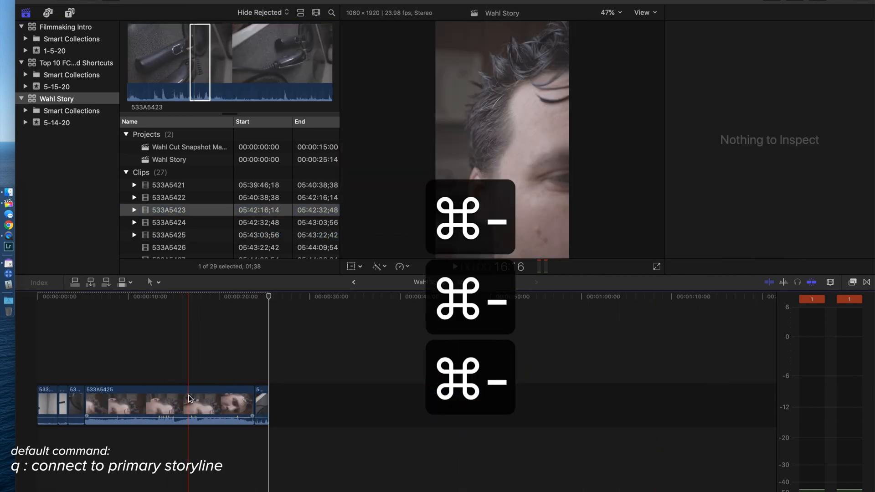
Connect clip 533A5423 above the storyline over the end of 533A5421 and 533A5422.
{"action": "key", "text": "cmd+z"}
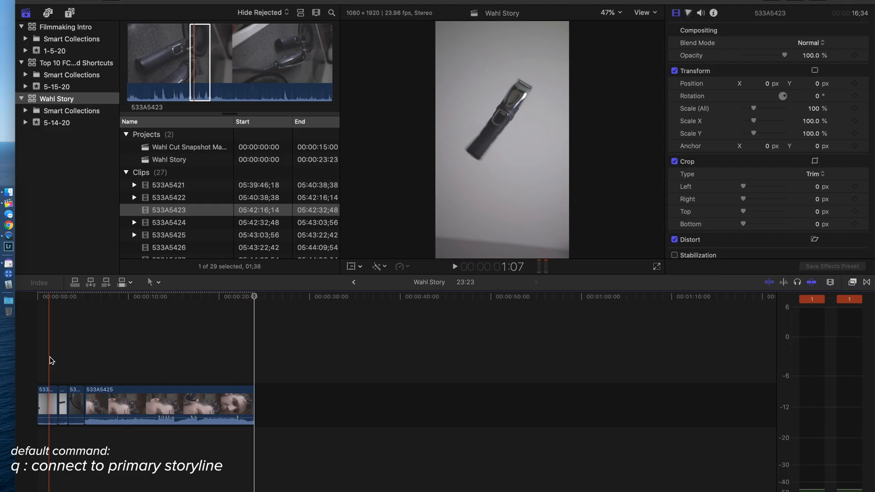
{"action": "key", "text": "q"}
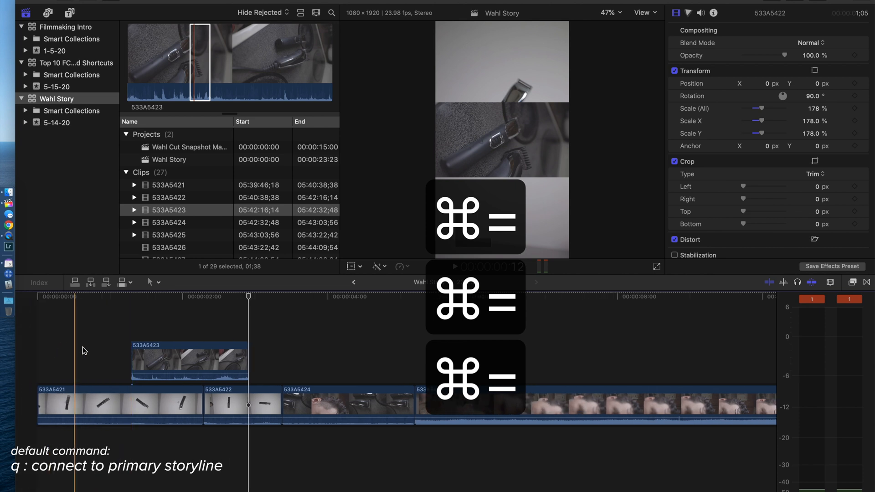
{"action": "key", "text": "w"}
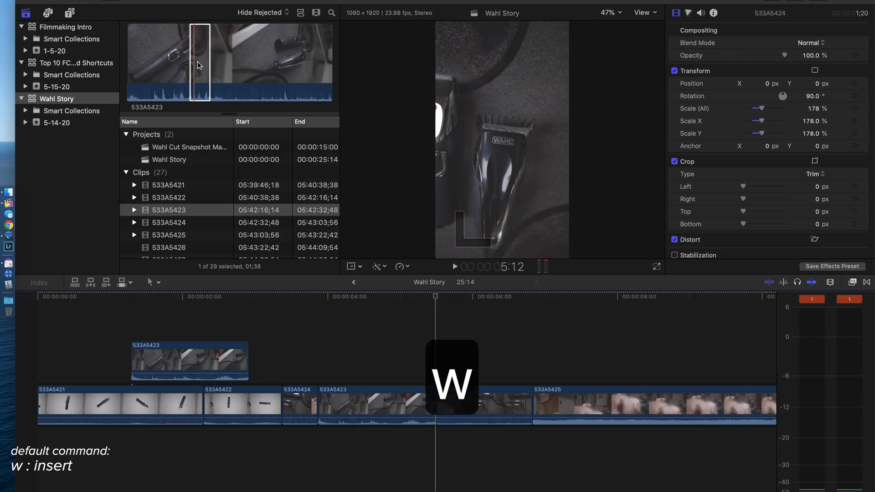
Insert clip 533A5423 into the primary storyline at the playhead and reposition it.
{"action": "key", "text": "w"}
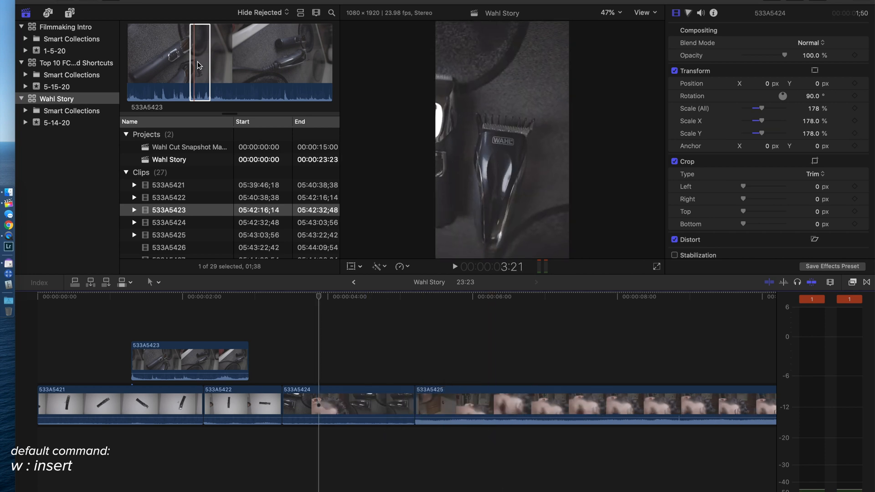
{"action": "key", "text": "w"}
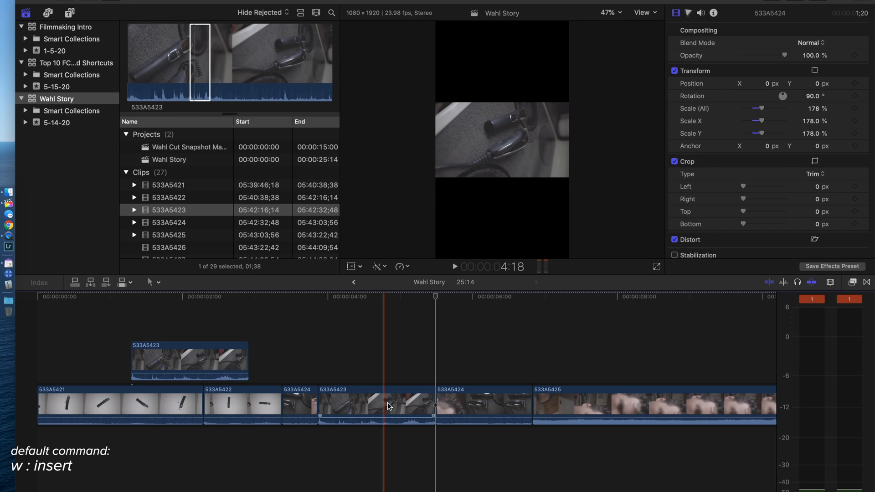
{"action": "left_click", "coordinate": [377, 405]}
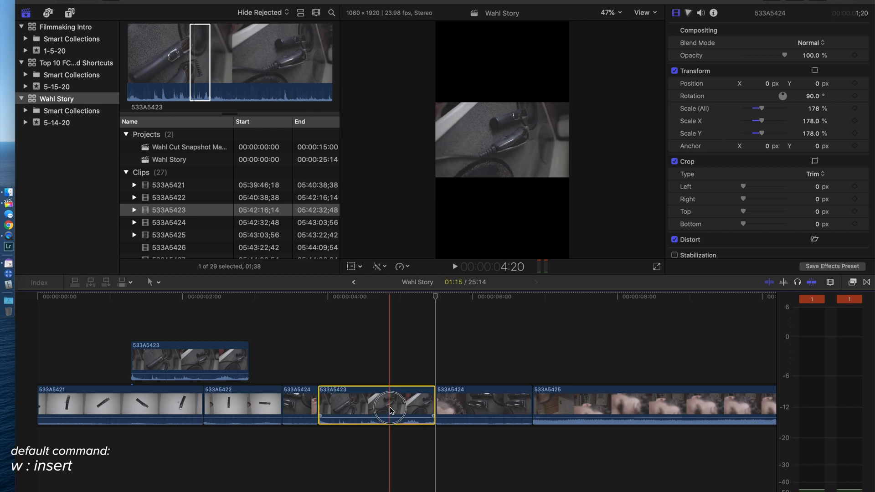
{"action": "left_click_drag", "start_coordinate": [391, 404], "coordinate": [533, 347]}
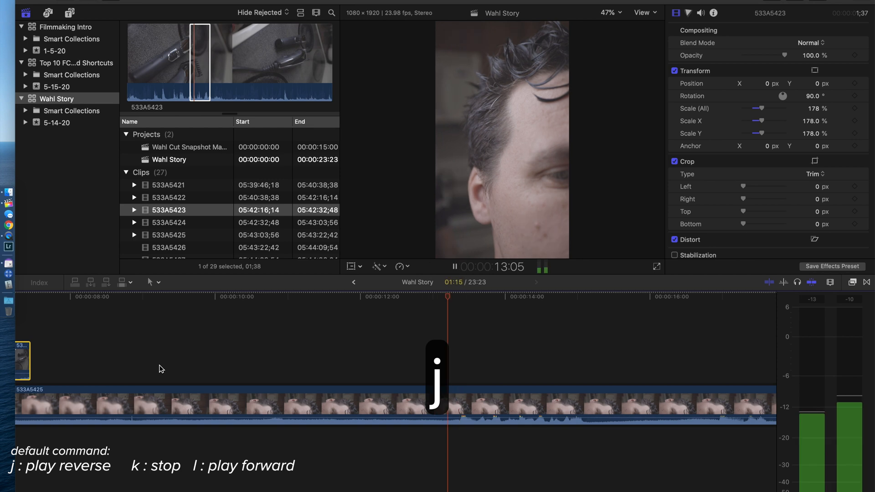
{"action": "key", "text": "j"}
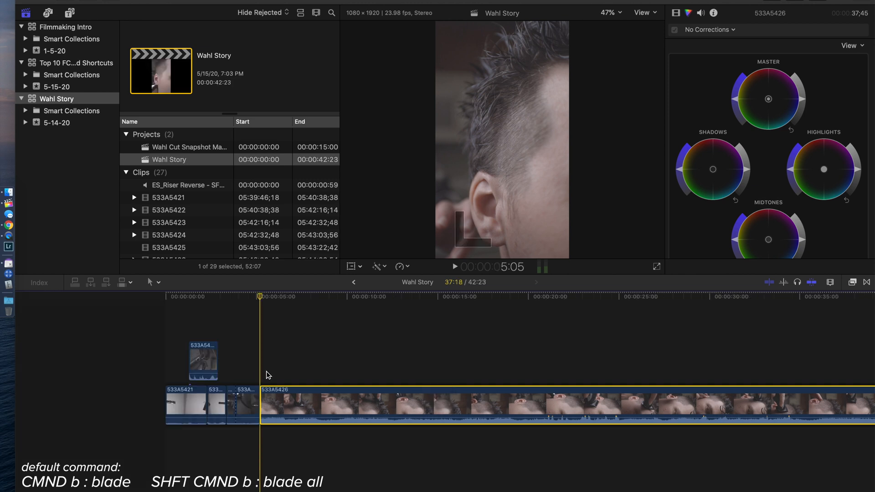
Split the long 533A5426 clip into two pieces at the playhead.
{"action": "left_click", "coordinate": [332, 382]}
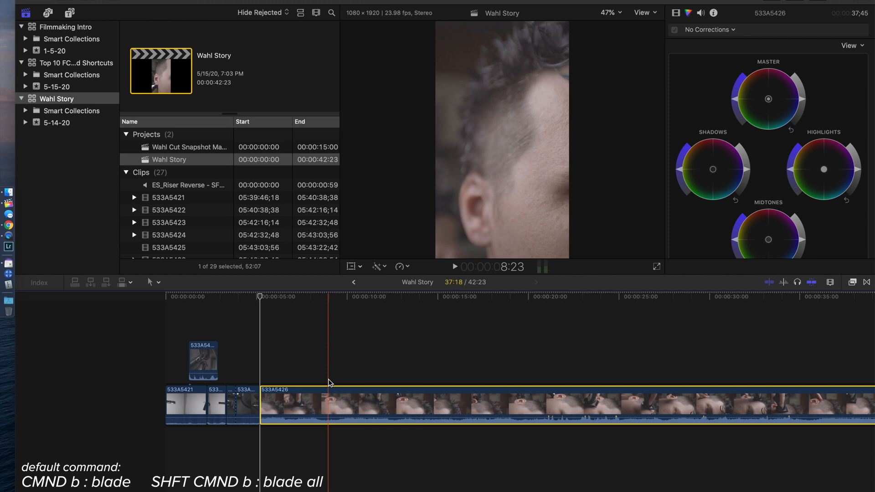
{"action": "key", "text": "b"}
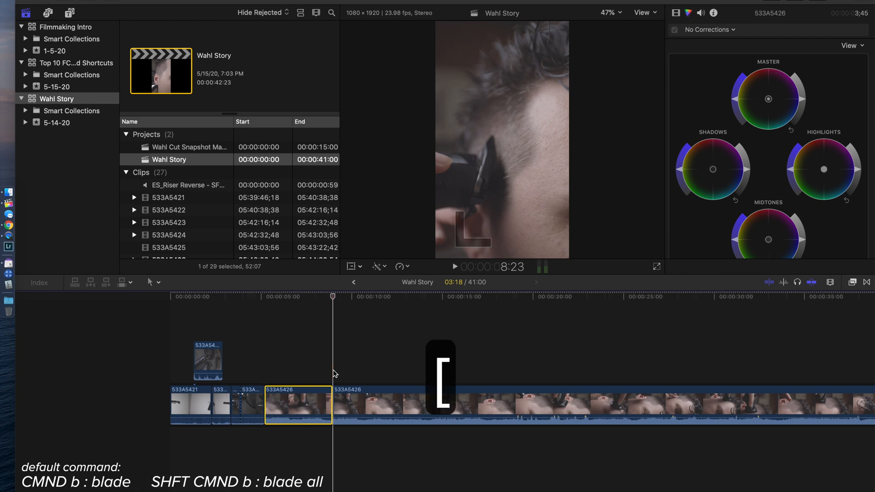
{"action": "left_click", "coordinate": [152, 281]}
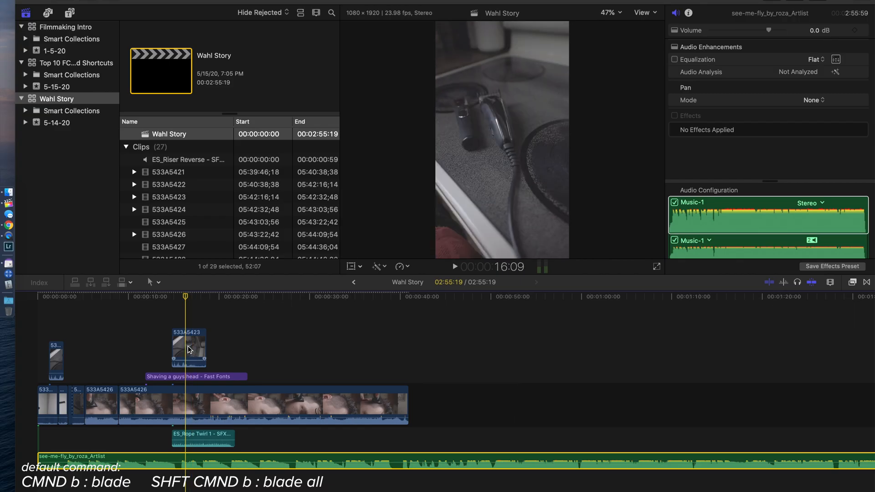
Blade every stacked clip at the playhead and move the music's connection point there.
{"action": "key", "text": "cmd+b"}
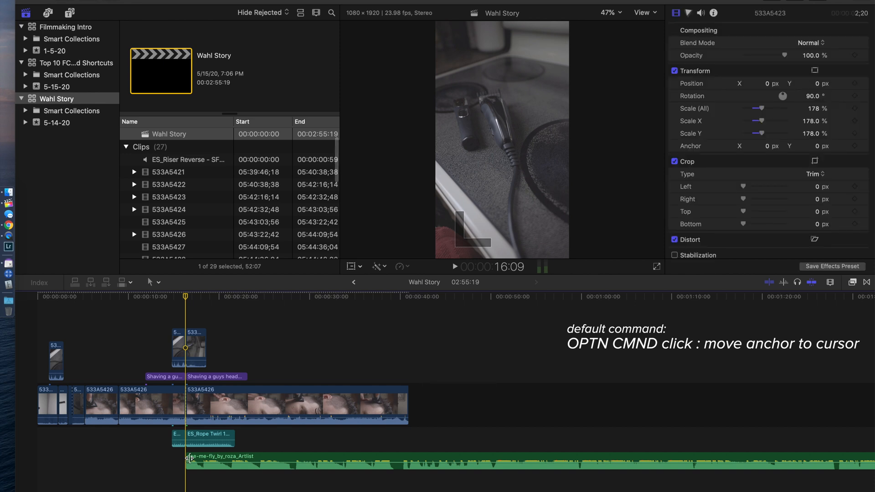
{"action": "left_click", "coordinate": [189, 458]}
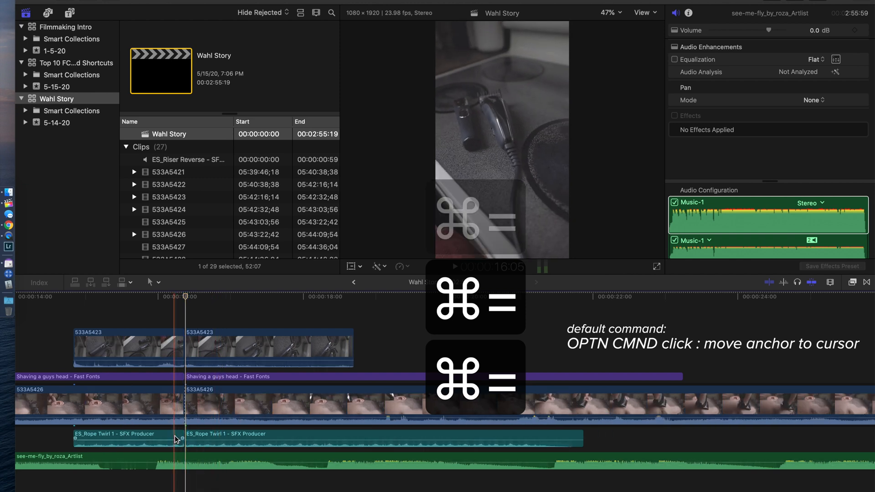
{"action": "left_click", "coordinate": [176, 439]}
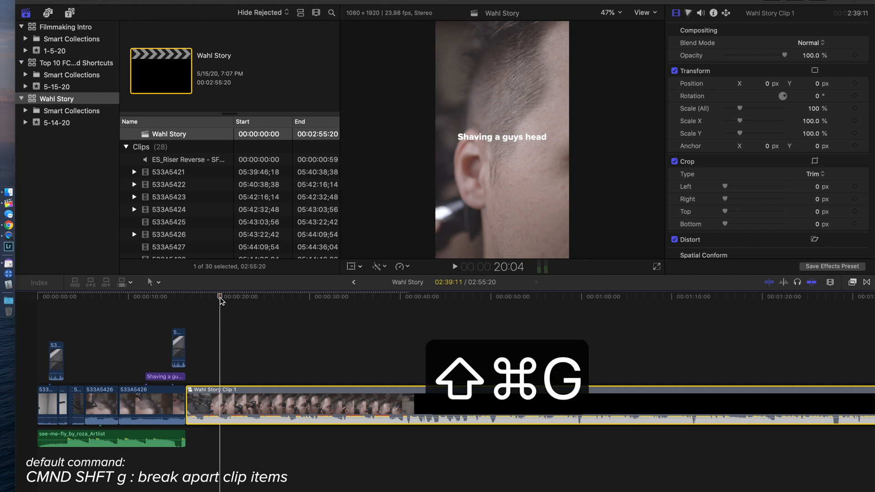
Break apart compound clip Wahl Story Clip 1 into its individual clips.
{"action": "key", "text": "cmd+shift+g"}
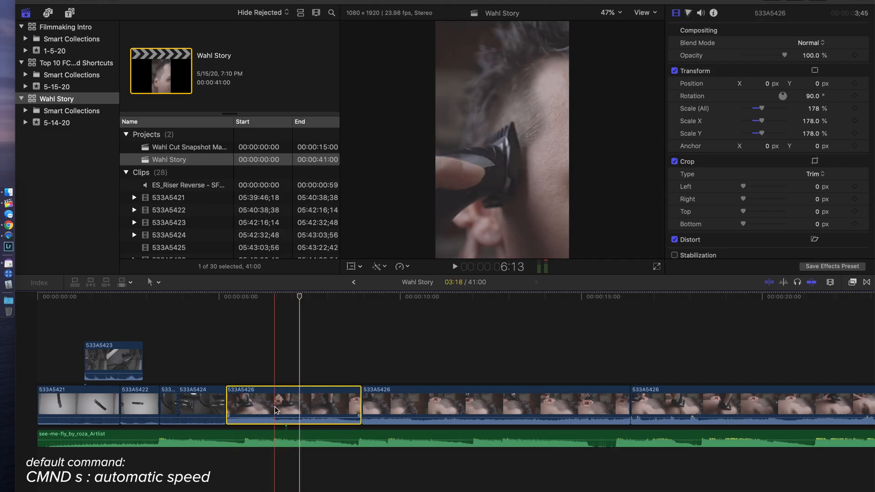
Apply automatic Slow (40%) speed to the 533A5426 segment, undo it, then reapply.
{"action": "key", "text": "cmd+s"}
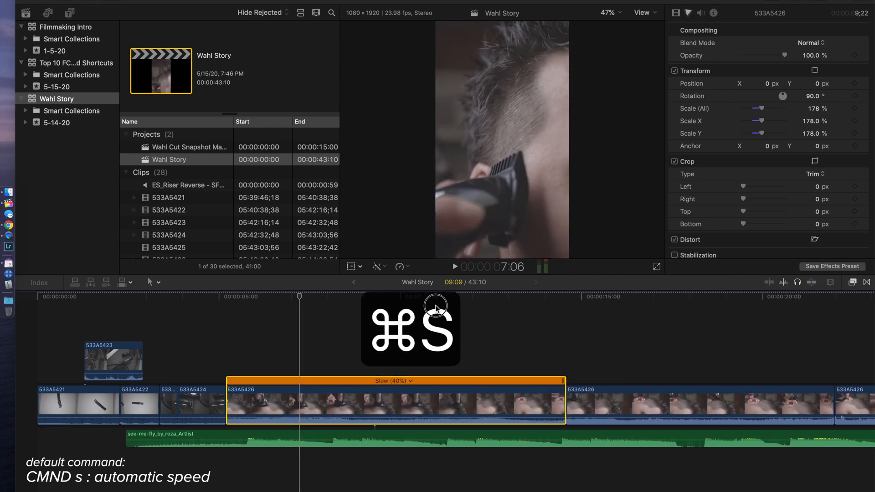
{"action": "key", "text": "cmd+z"}
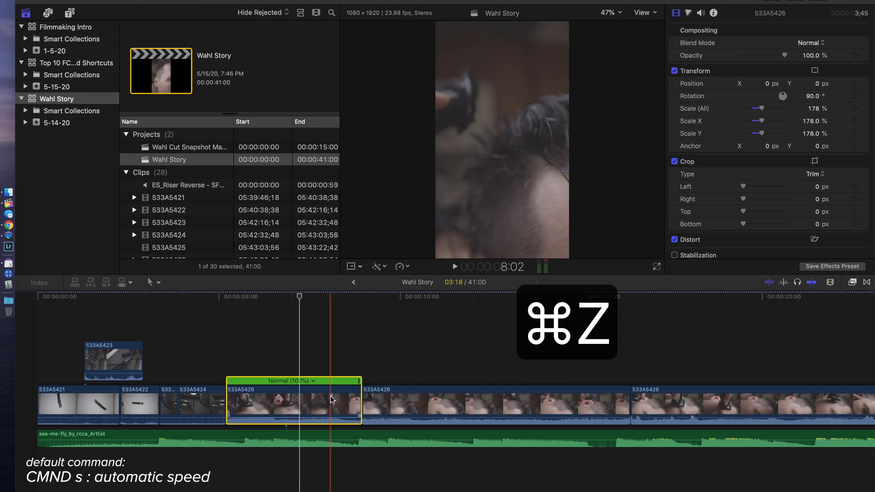
{"action": "key", "text": "cmd+s"}
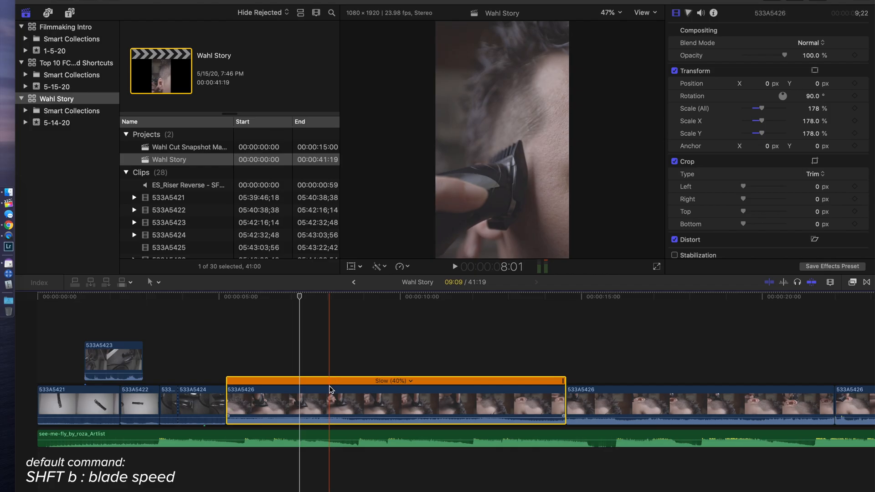
Blade the slowed 533A5426 segment into separate speed sections, keeping only part at Slow (40%).
{"action": "key", "text": "shift+b"}
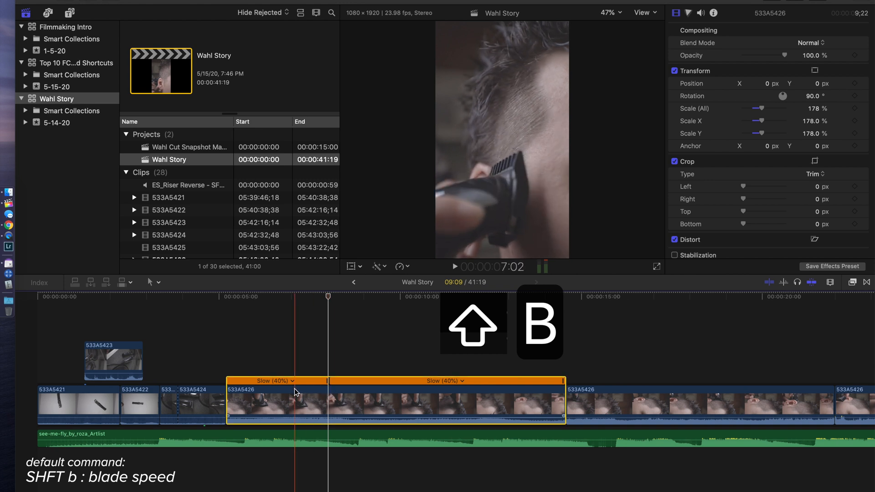
{"action": "key", "text": "shift+b"}
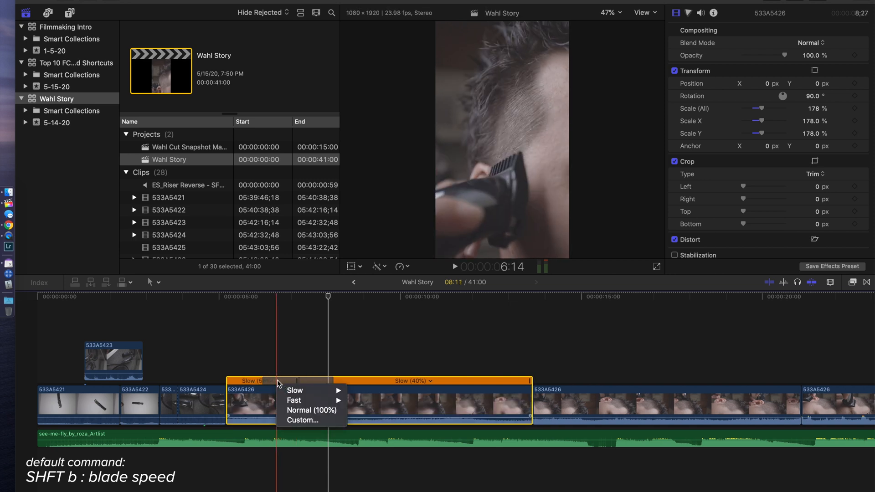
{"action": "mouse_move", "coordinate": [294, 400]}
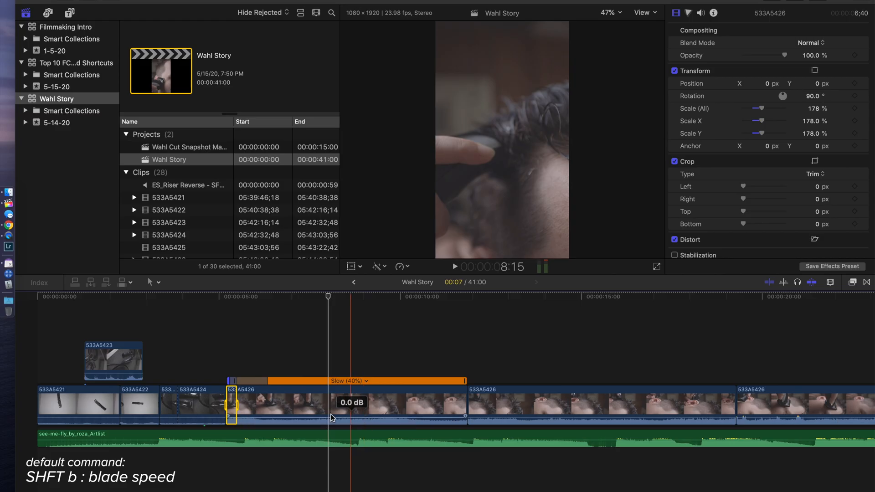
{"action": "key", "text": "space"}
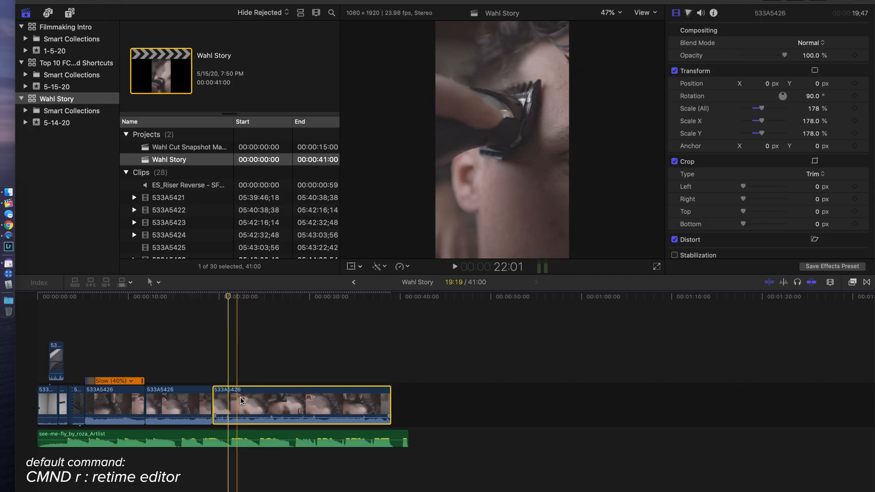
Return 533A5426 to Normal (100%) speed and bring up its Custom speed settings at 100% rate.
{"action": "key", "text": "cmd+r"}
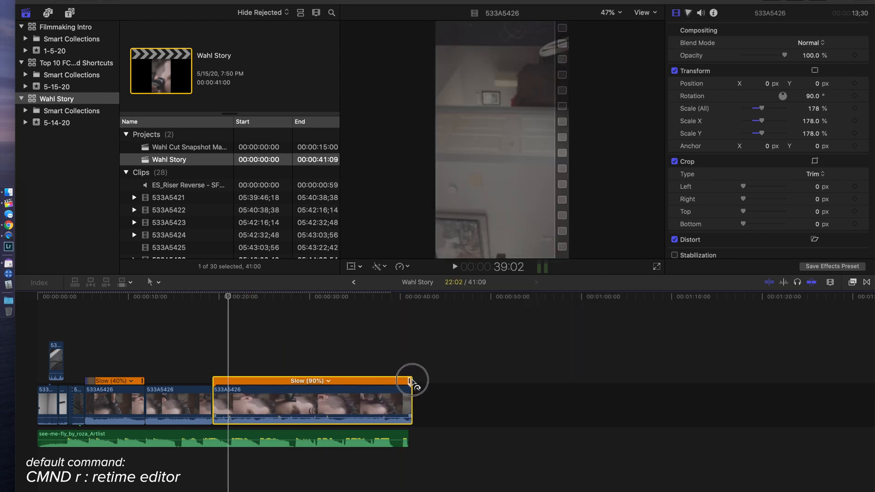
{"action": "left_click_drag", "start_coordinate": [399, 381], "coordinate": [434, 382]}
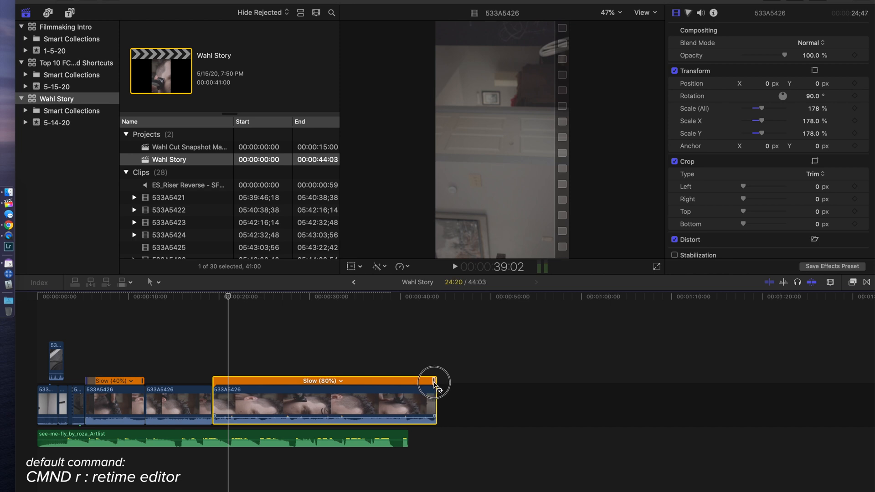
{"action": "key", "text": "cmd+z"}
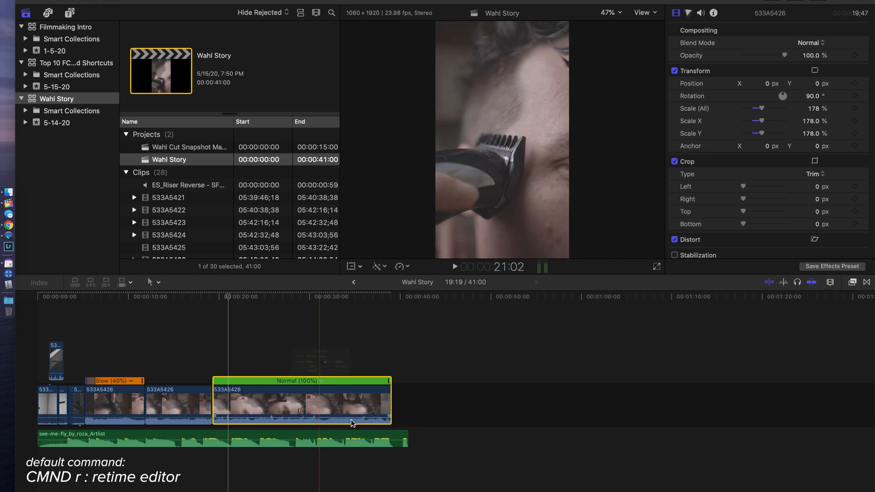
{"action": "left_click", "coordinate": [322, 381]}
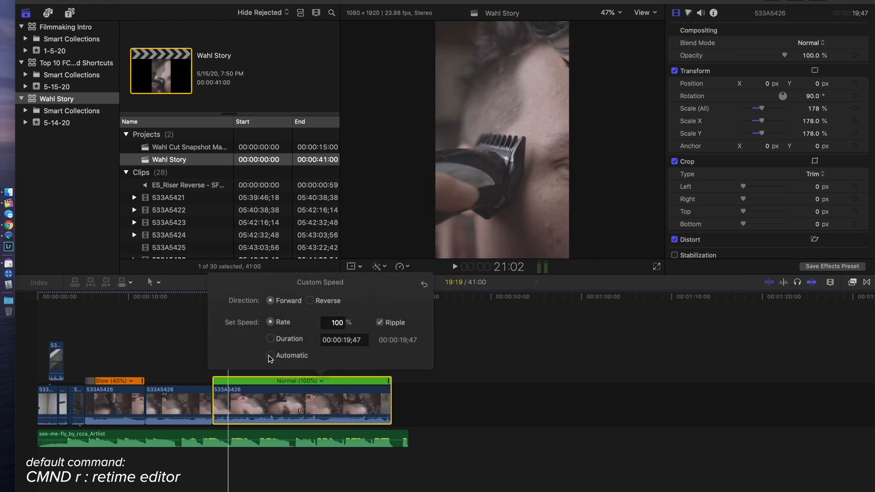